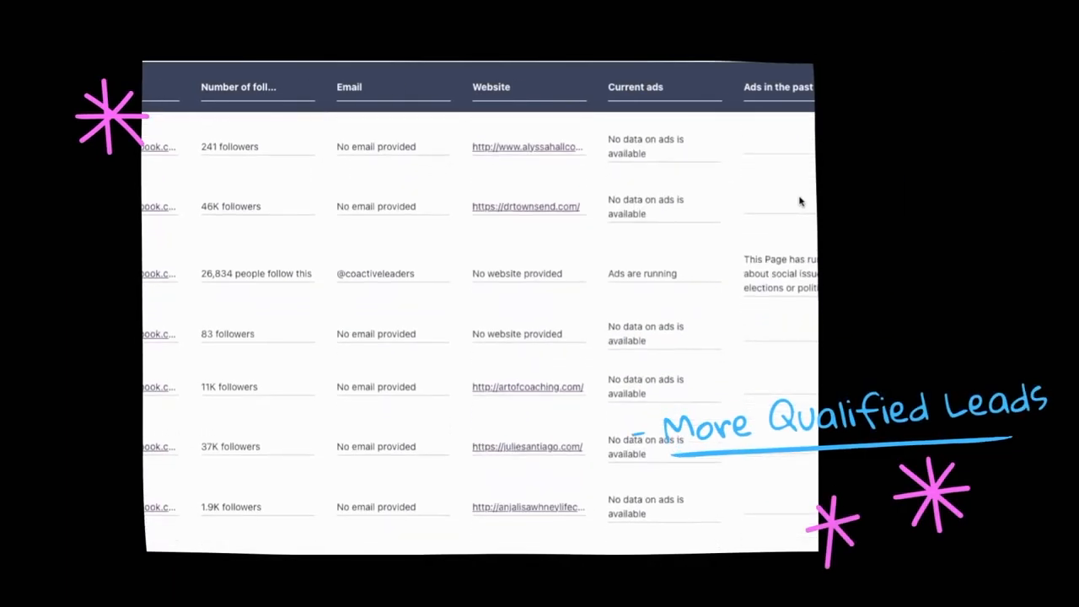
Step: Subscribe to the Agency Leads TaskBot's 14-day free trial from its listing page
click(202, 14)
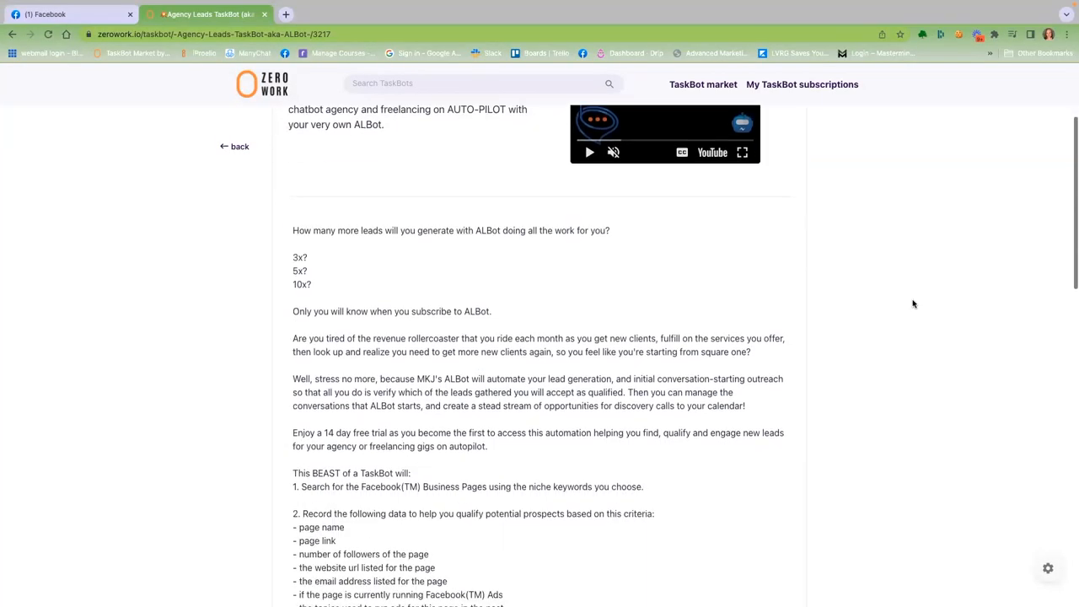
scroll(down, 3)
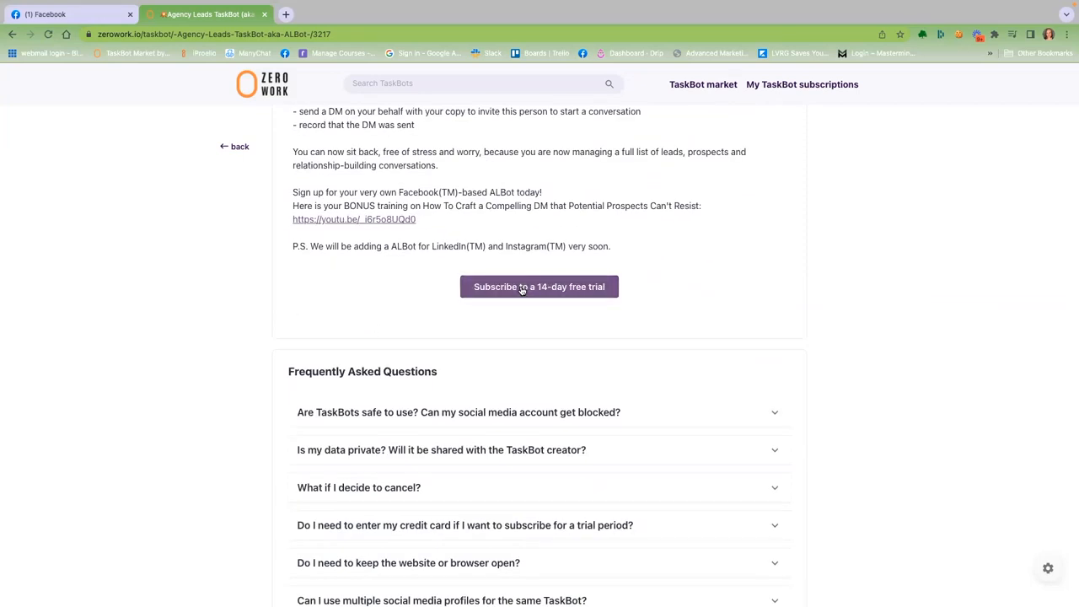
click(539, 287)
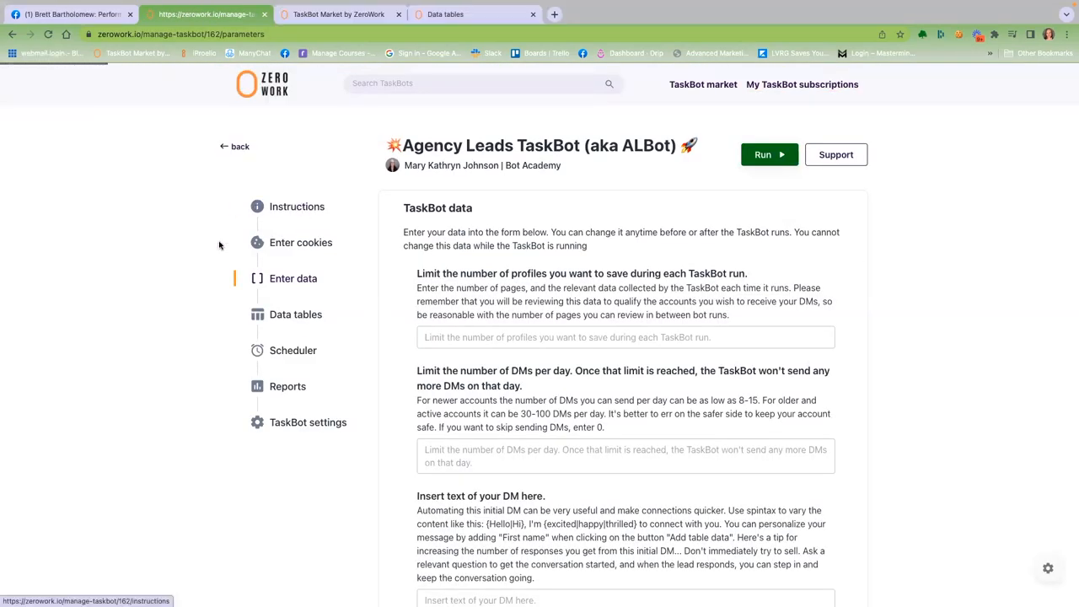
click(296, 206)
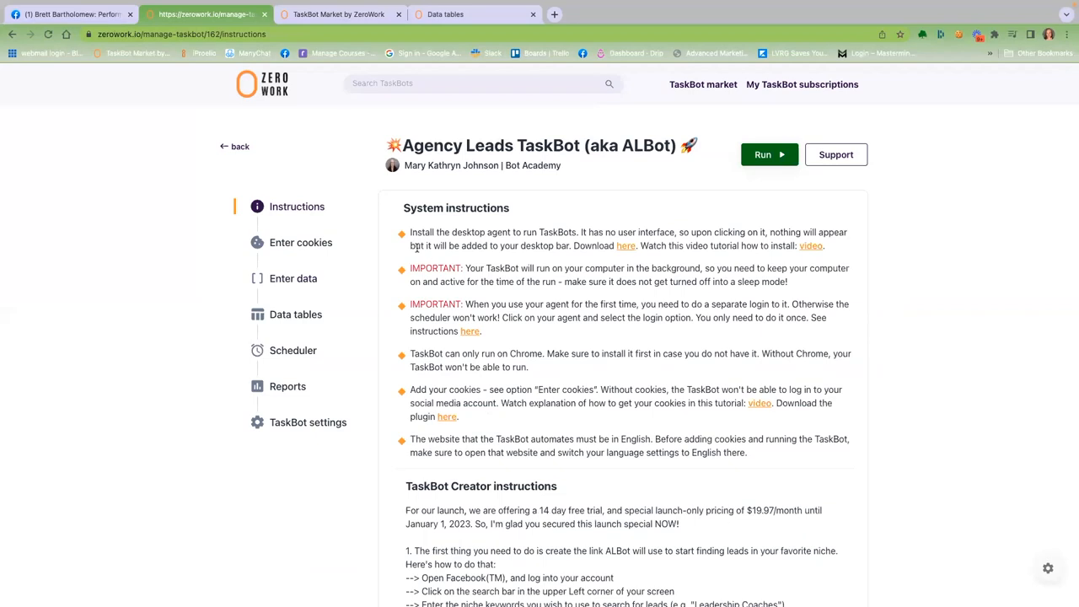
drag(410, 232, 741, 245)
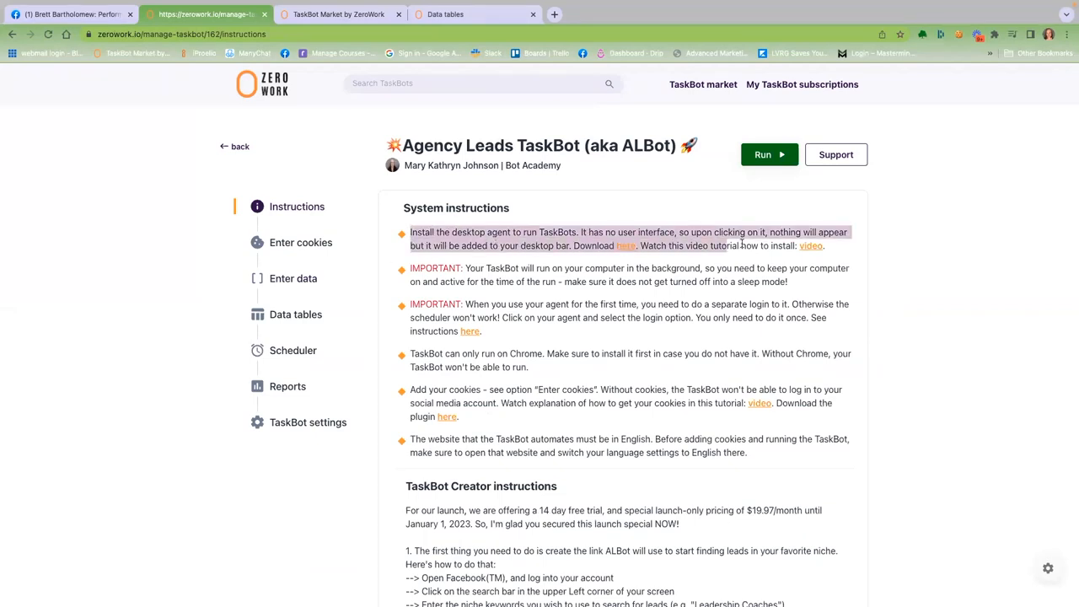
scroll(down, 3)
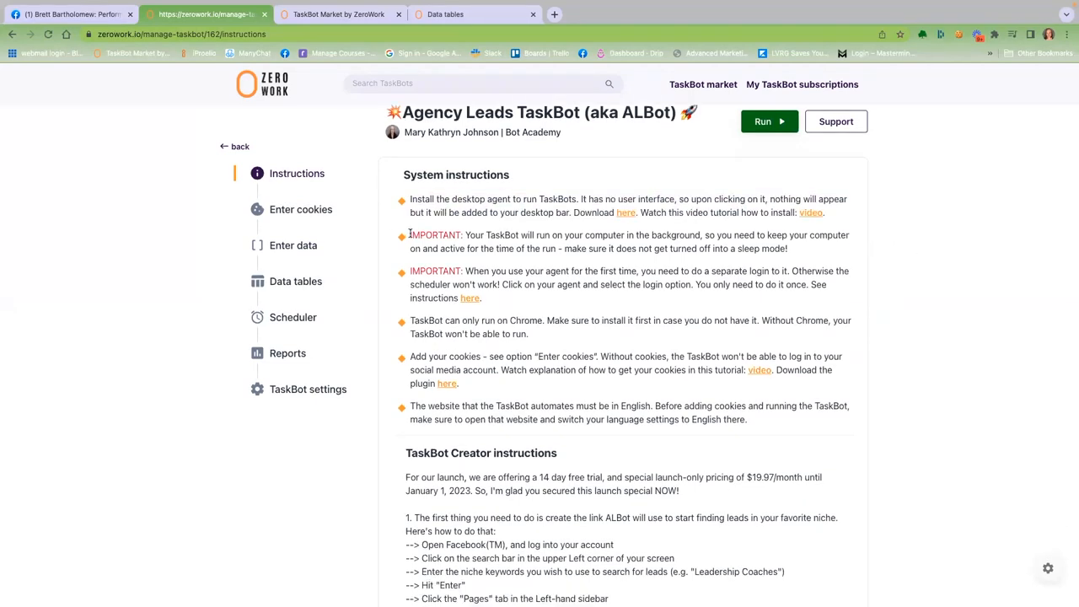
drag(409, 235, 788, 248)
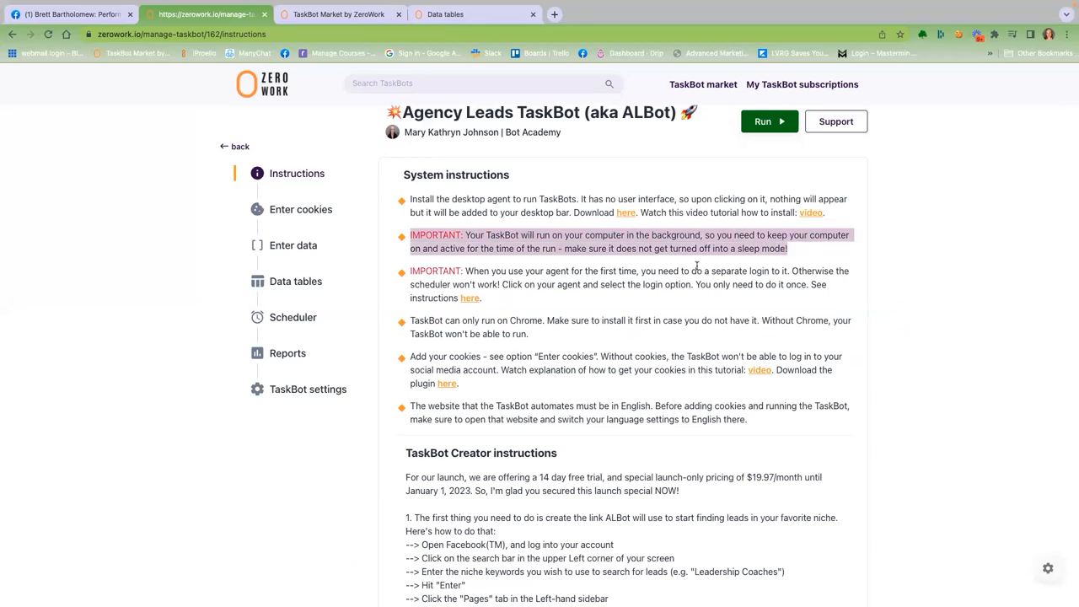
mouse_move(723, 272)
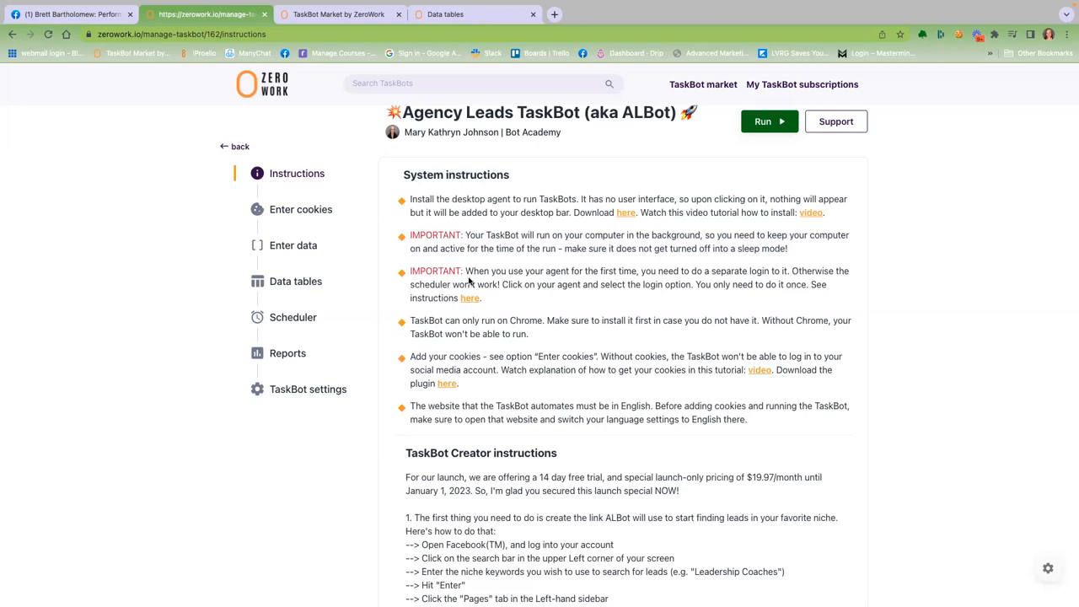
mouse_move(406, 316)
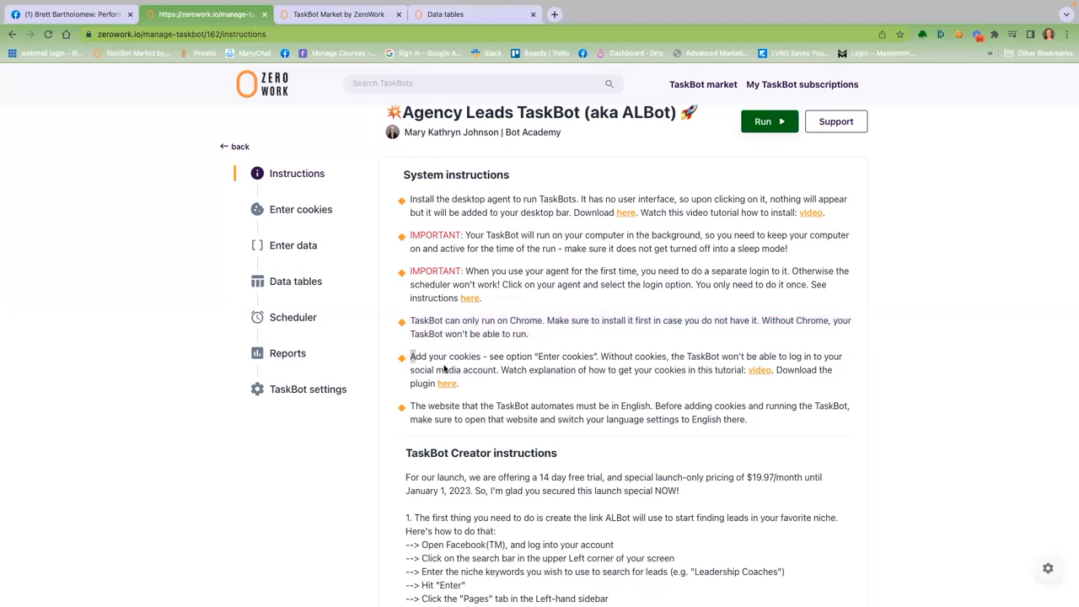
drag(410, 356, 457, 383)
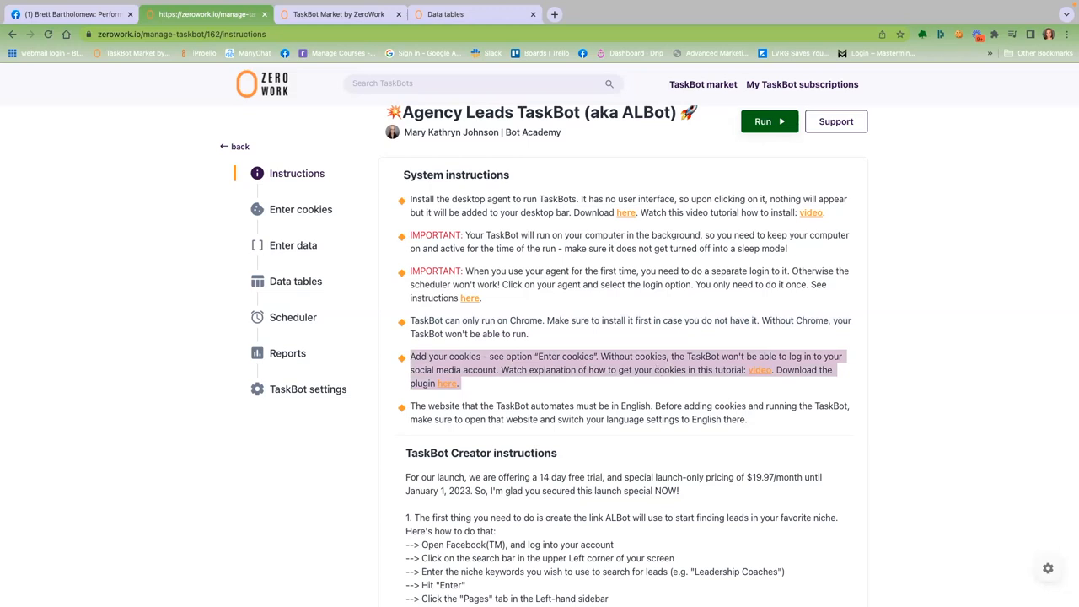
mouse_move(753, 325)
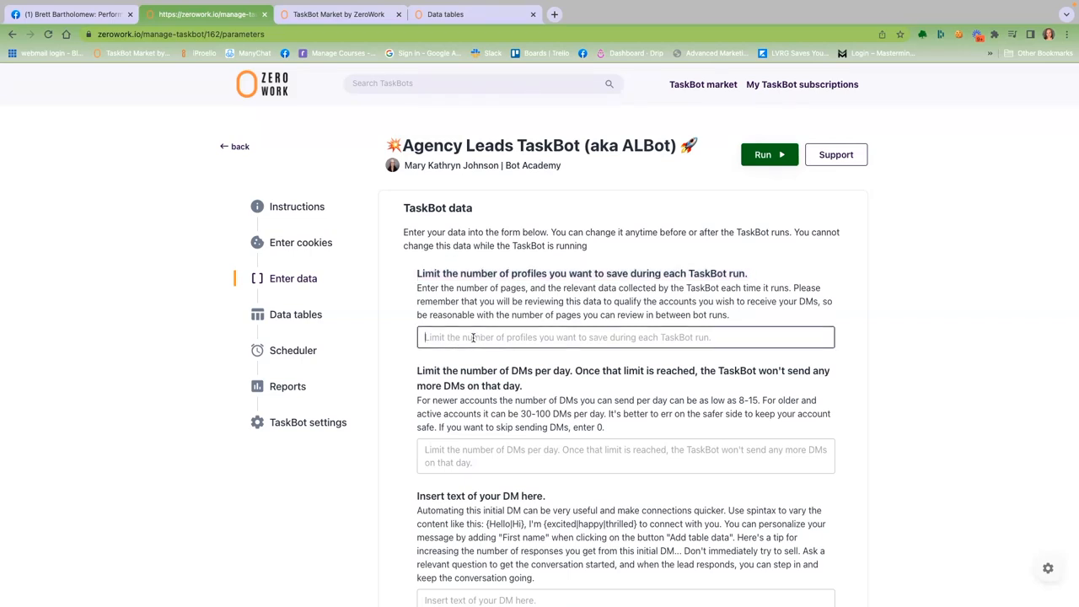
Step: Enter a limit of 100 profiles per run and 10 DMs per day in the ALBot form
text(100)
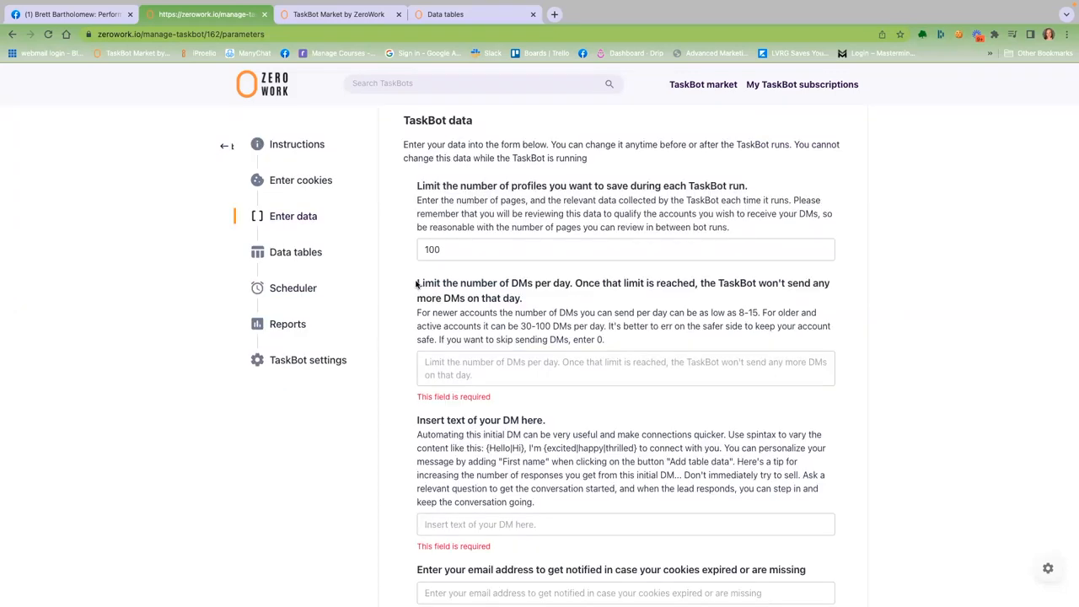
drag(416, 283, 522, 298)
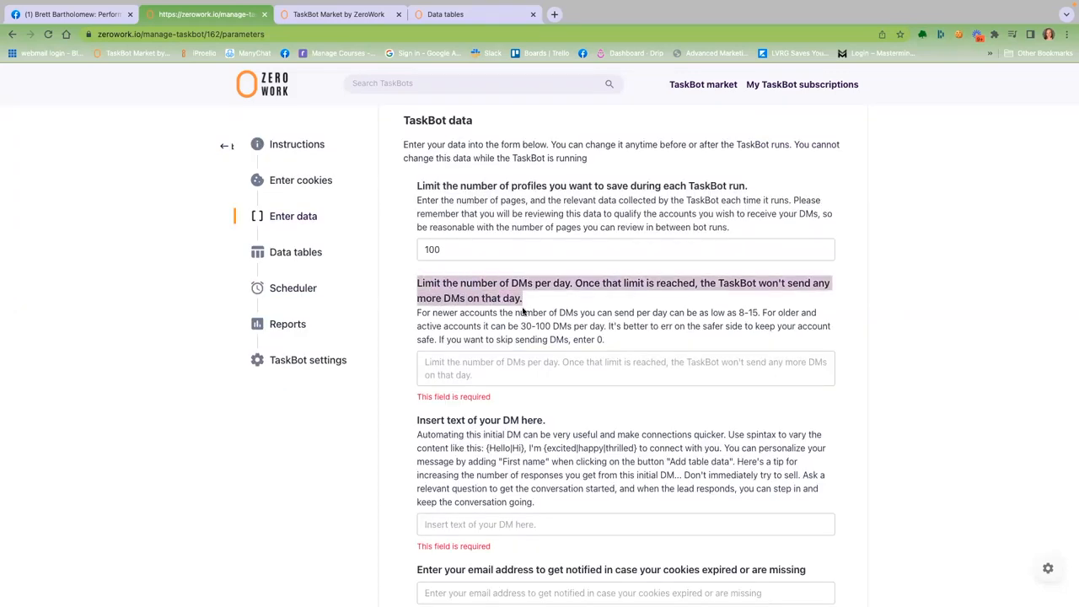
click(626, 368)
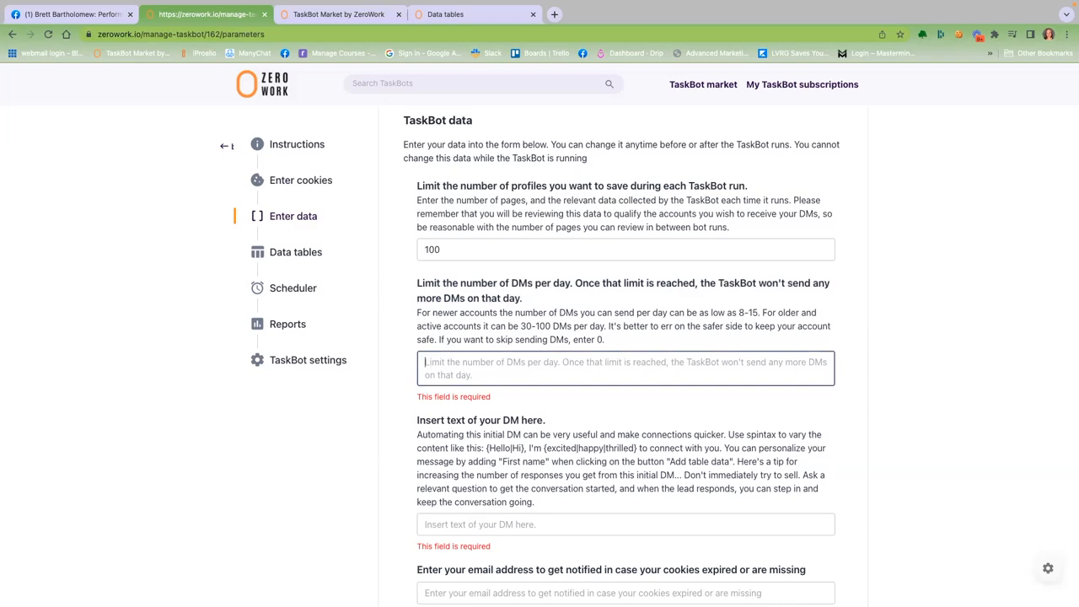
text(10)
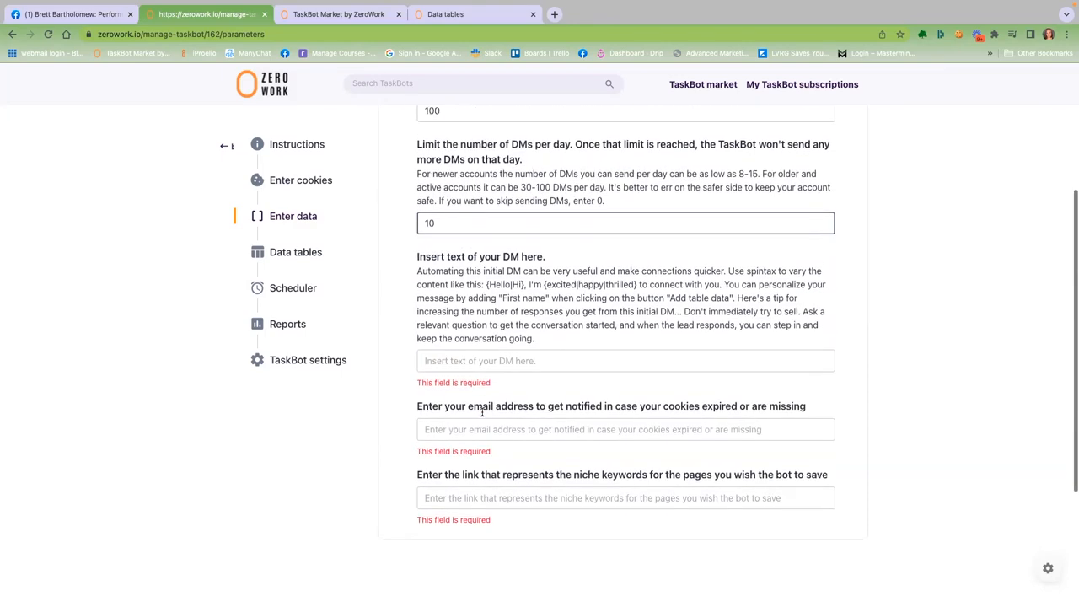
scroll(down, 3)
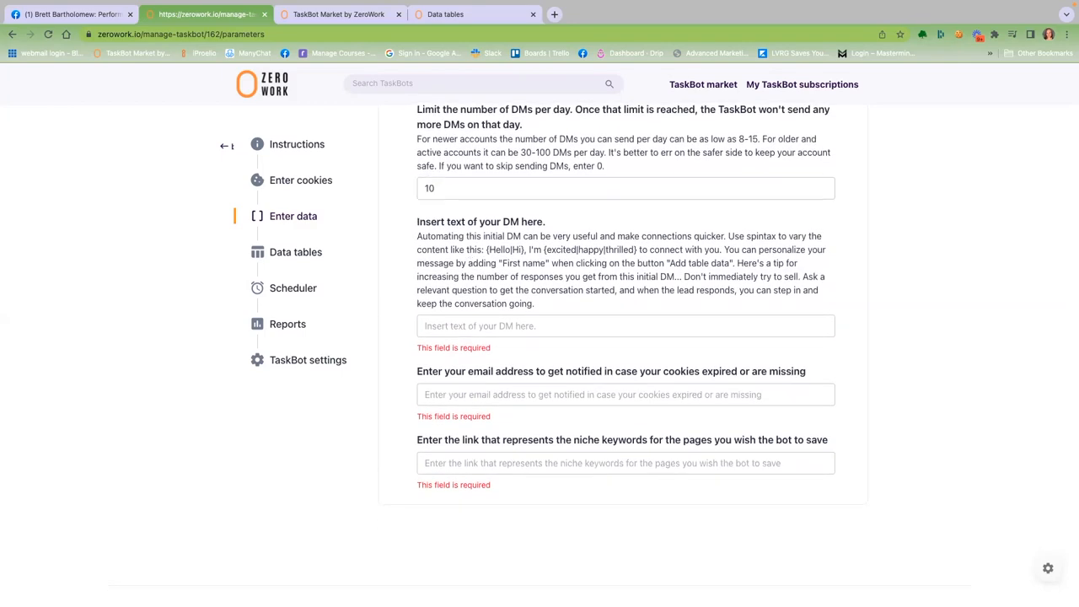
click(625, 327)
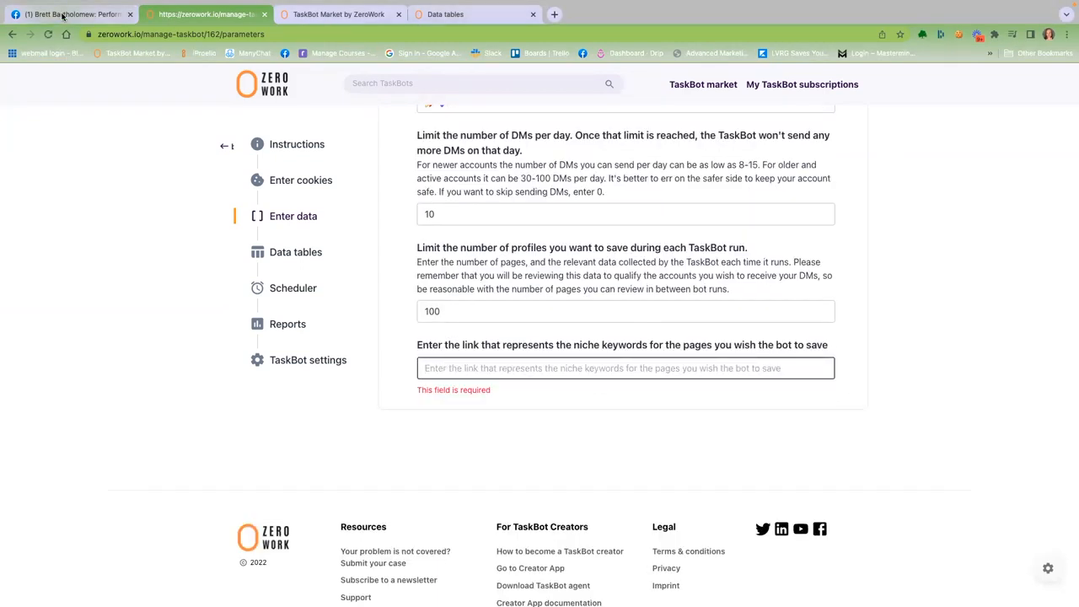
Step: Copy the Facebook leadership coaches Pages search link, then run the TaskBot
click(68, 14)
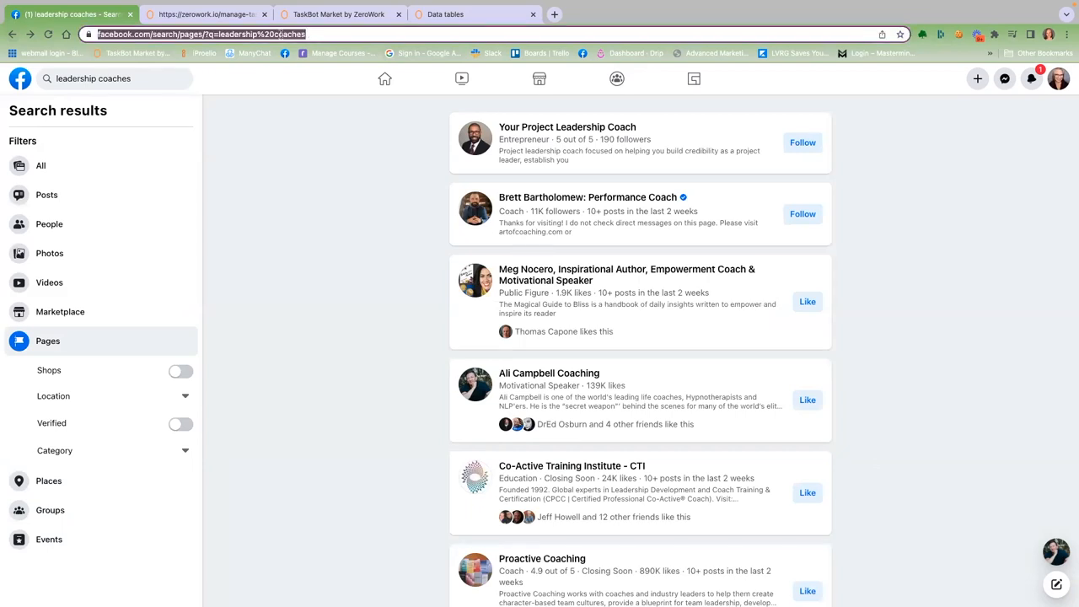
right_click(198, 34)
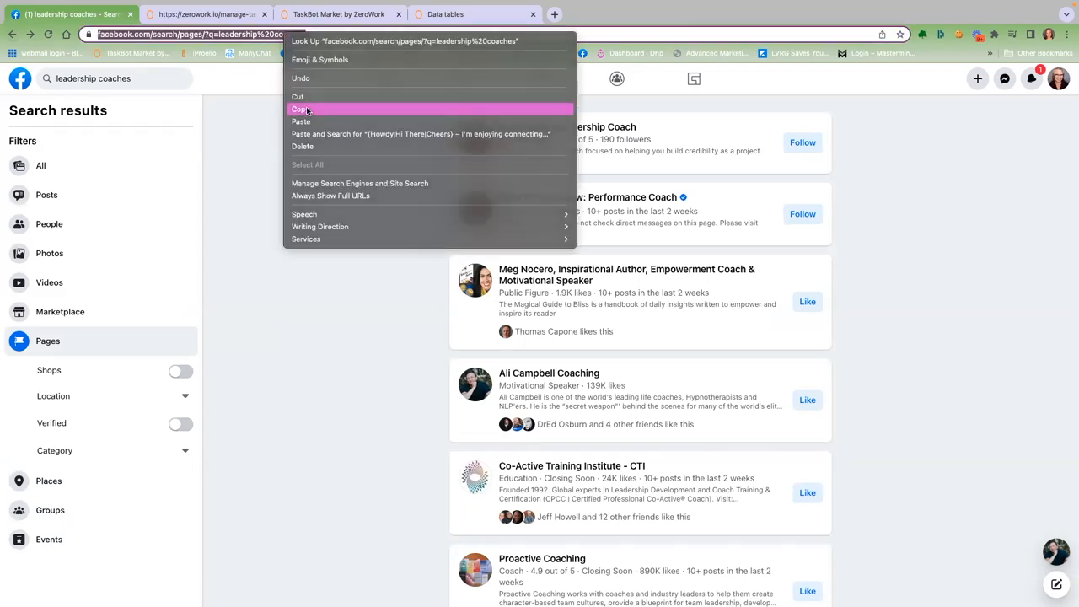
click(202, 14)
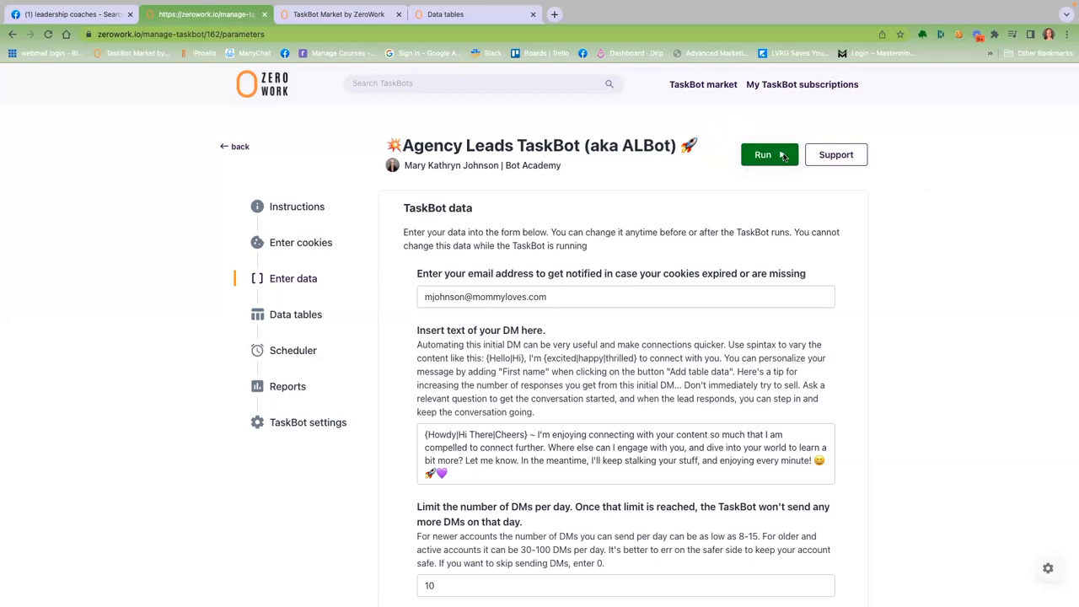
click(476, 14)
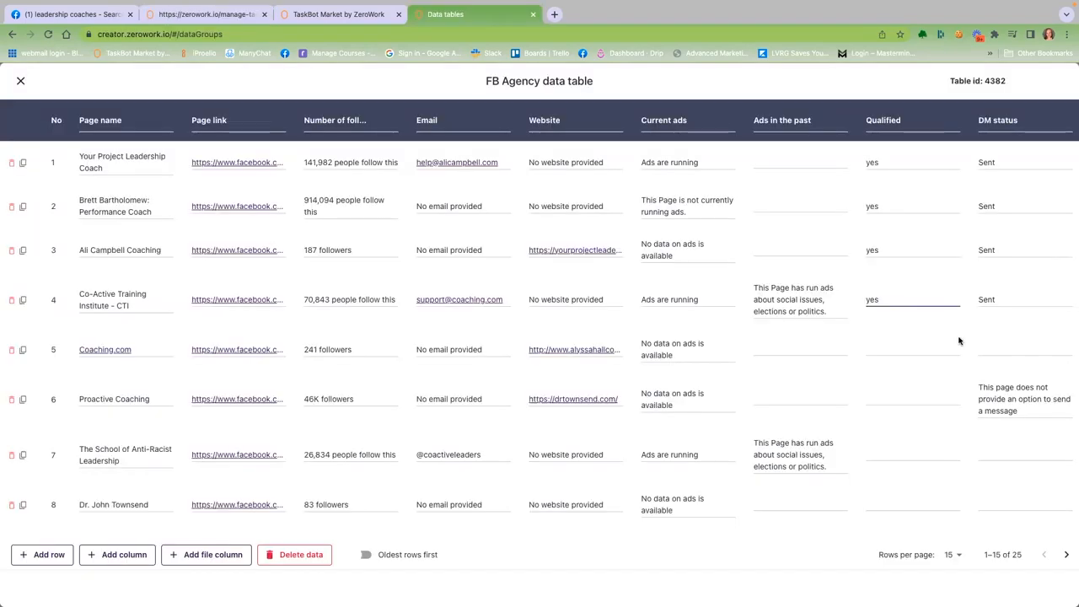
scroll(down, 3)
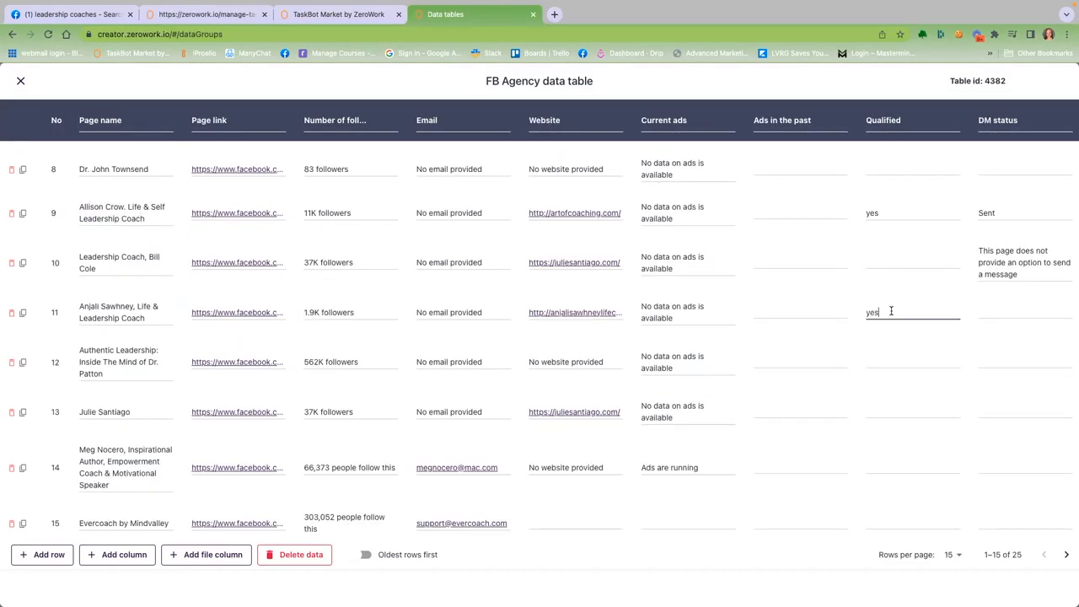